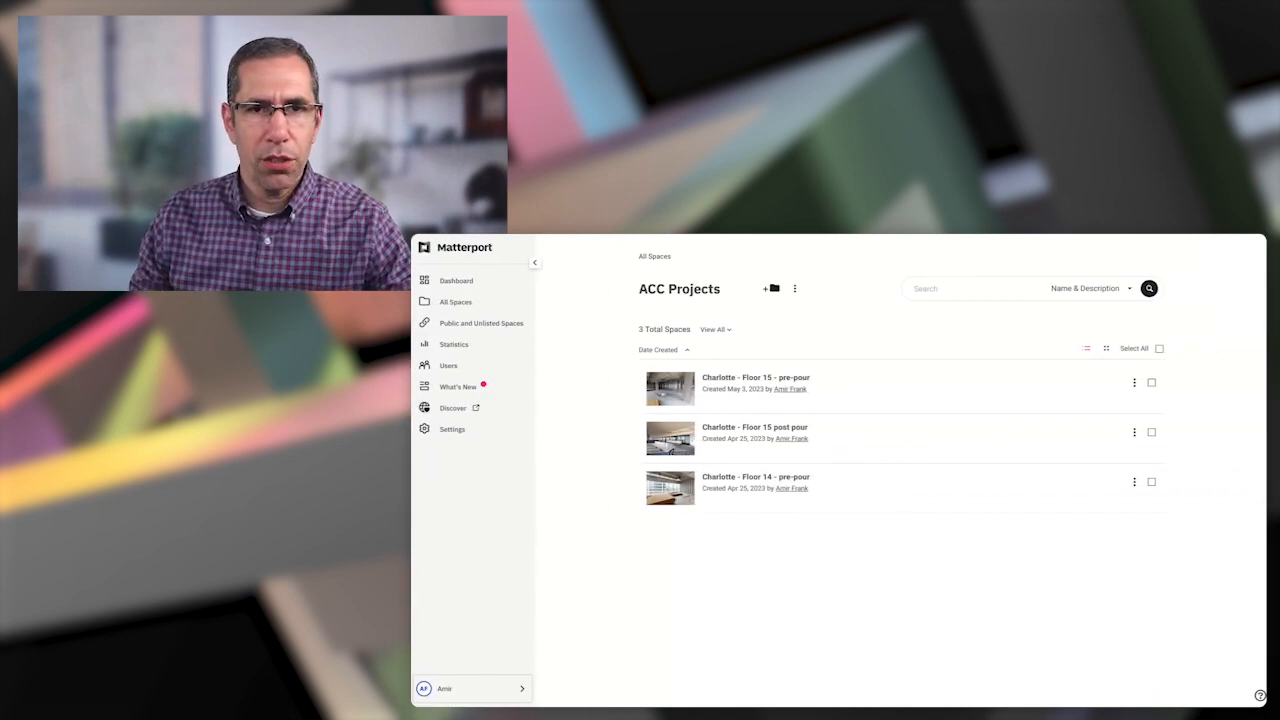
pyautogui.moveTo(798, 574)
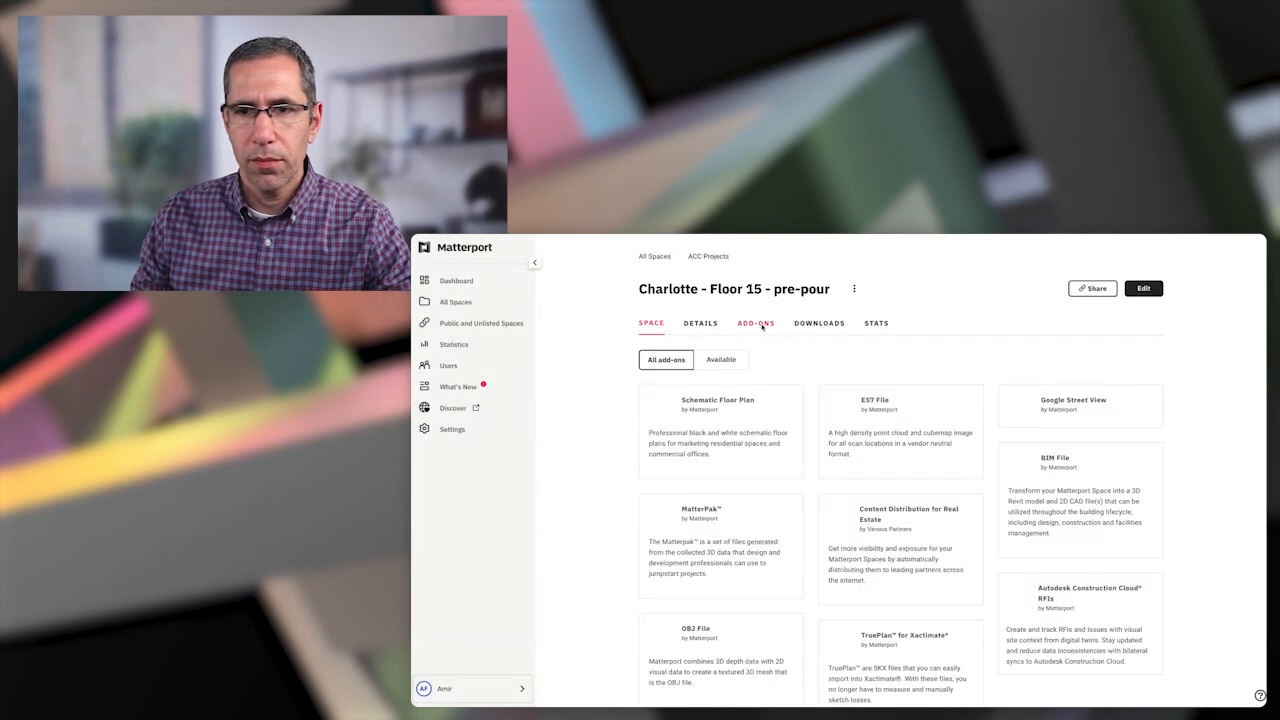
# Scroll down the Add-ons tab to reveal the Autodesk Construction Cloud RFIs add-on
pyautogui.scroll(-3)
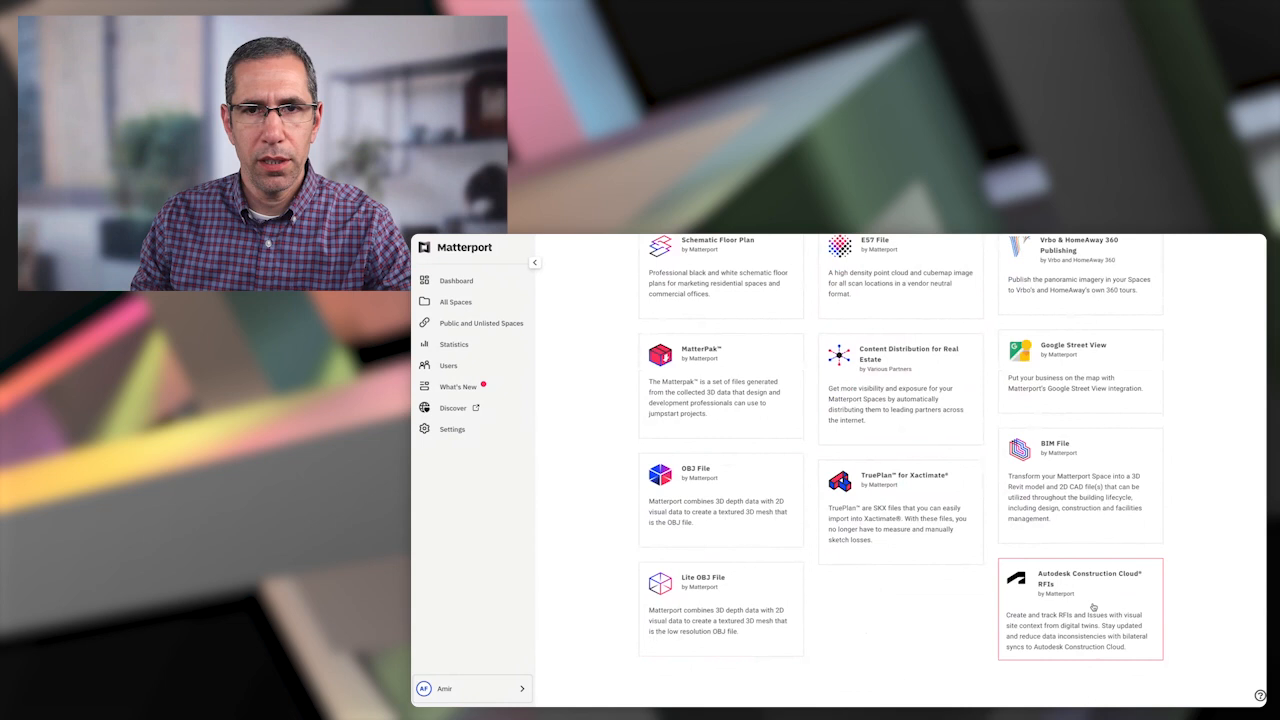
# Launch the Autodesk Construction Cloud RFIs add-on linked to the Charlotte NC Floor 15 project
pyautogui.click(1079, 609)
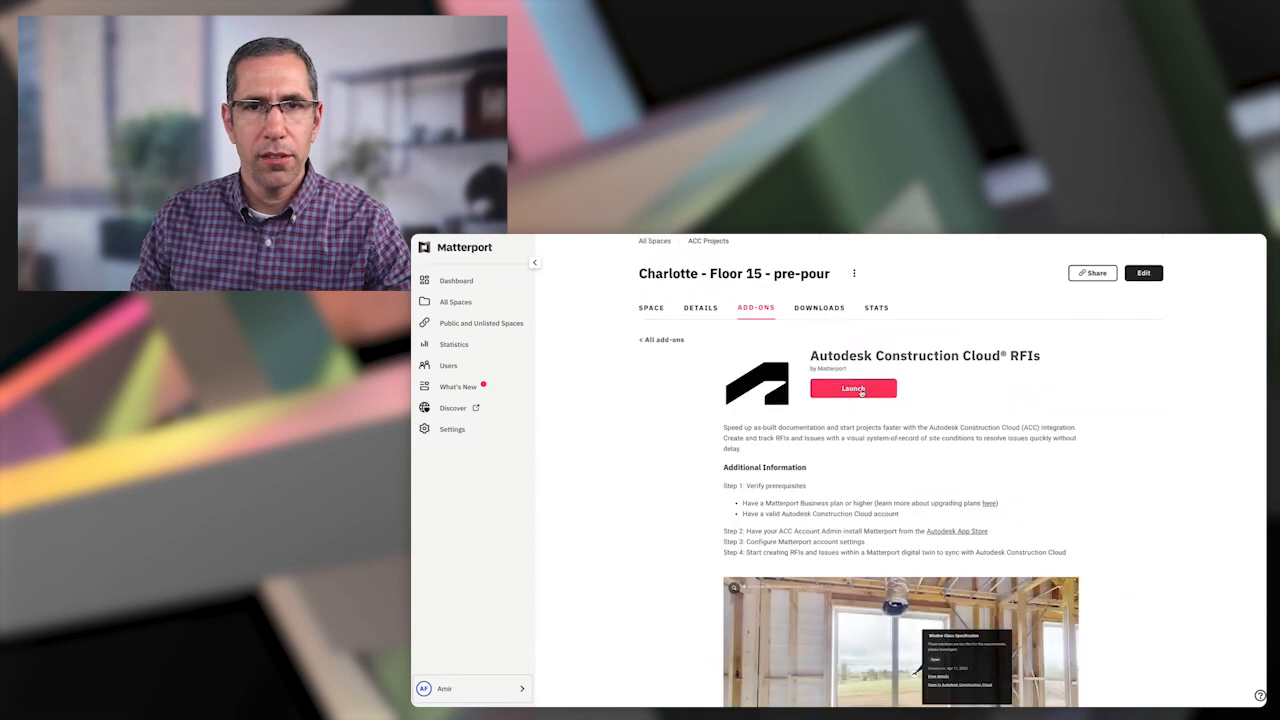
pyautogui.click(853, 388)
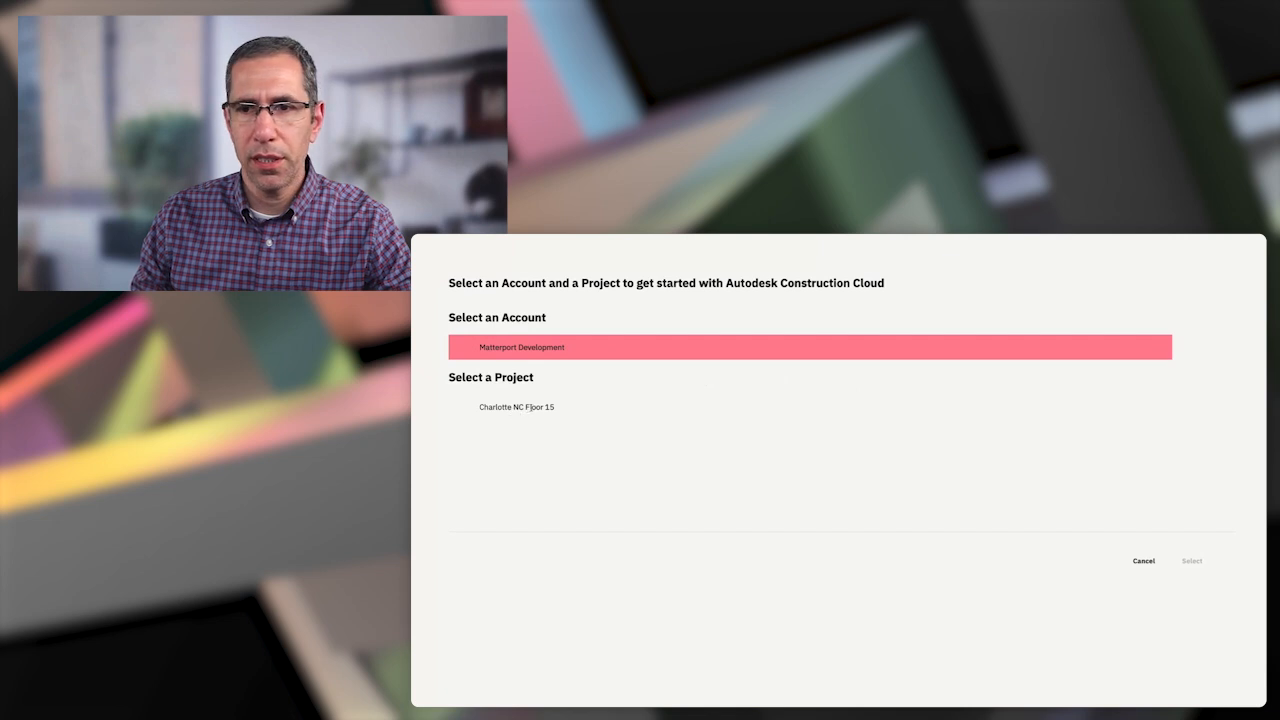
pyautogui.click(517, 406)
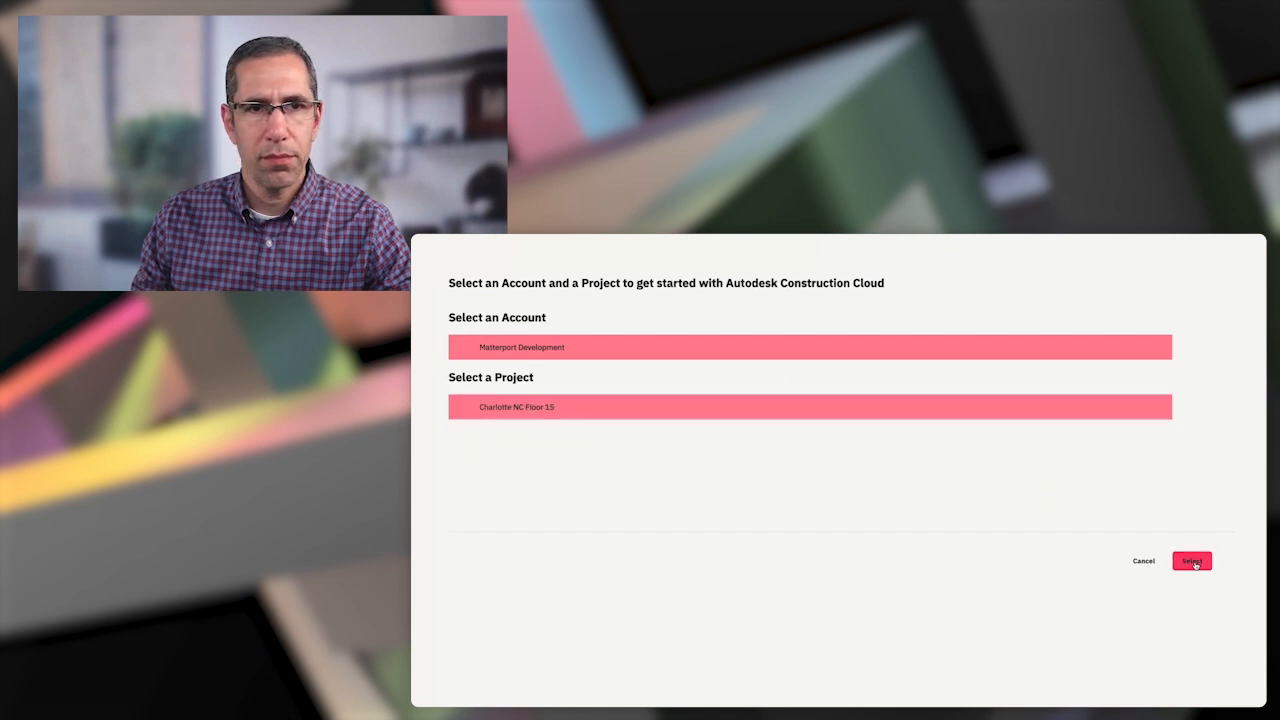
pyautogui.click(1191, 561)
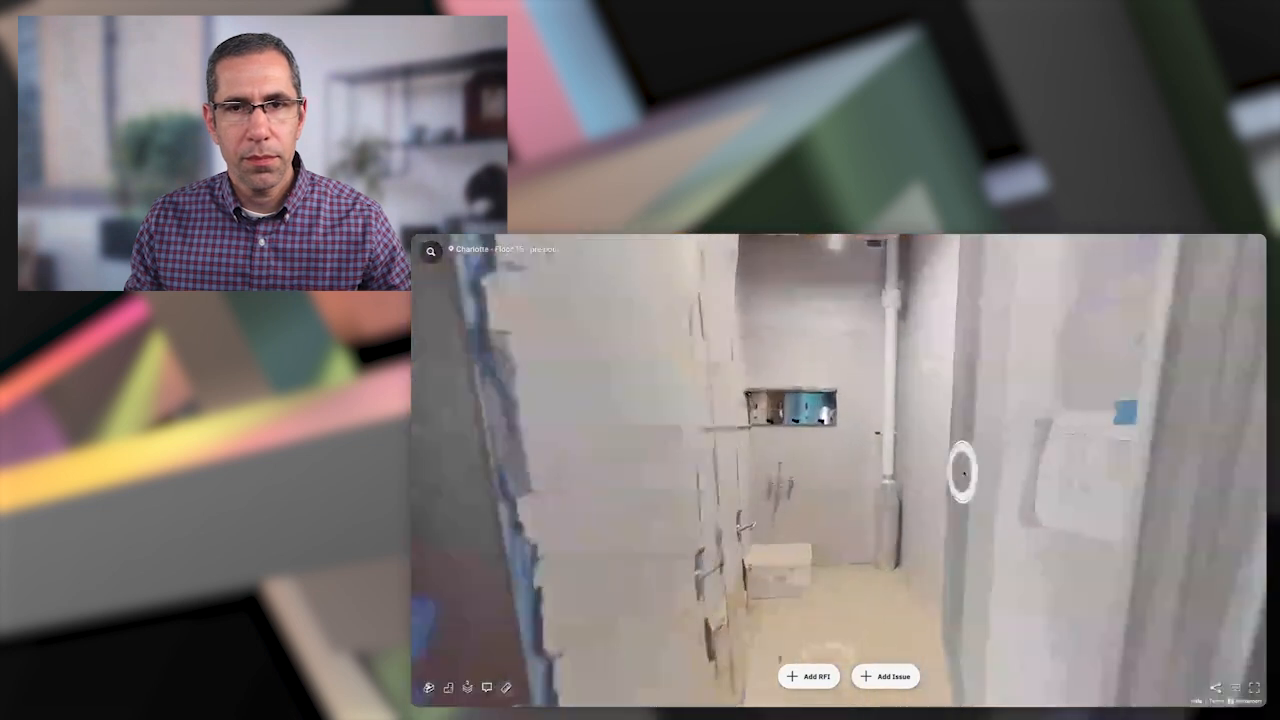
# Create issue 'backsplash' at the sink, type Observation > Observation, described 'install new backsplash'
pyautogui.click(884, 676)
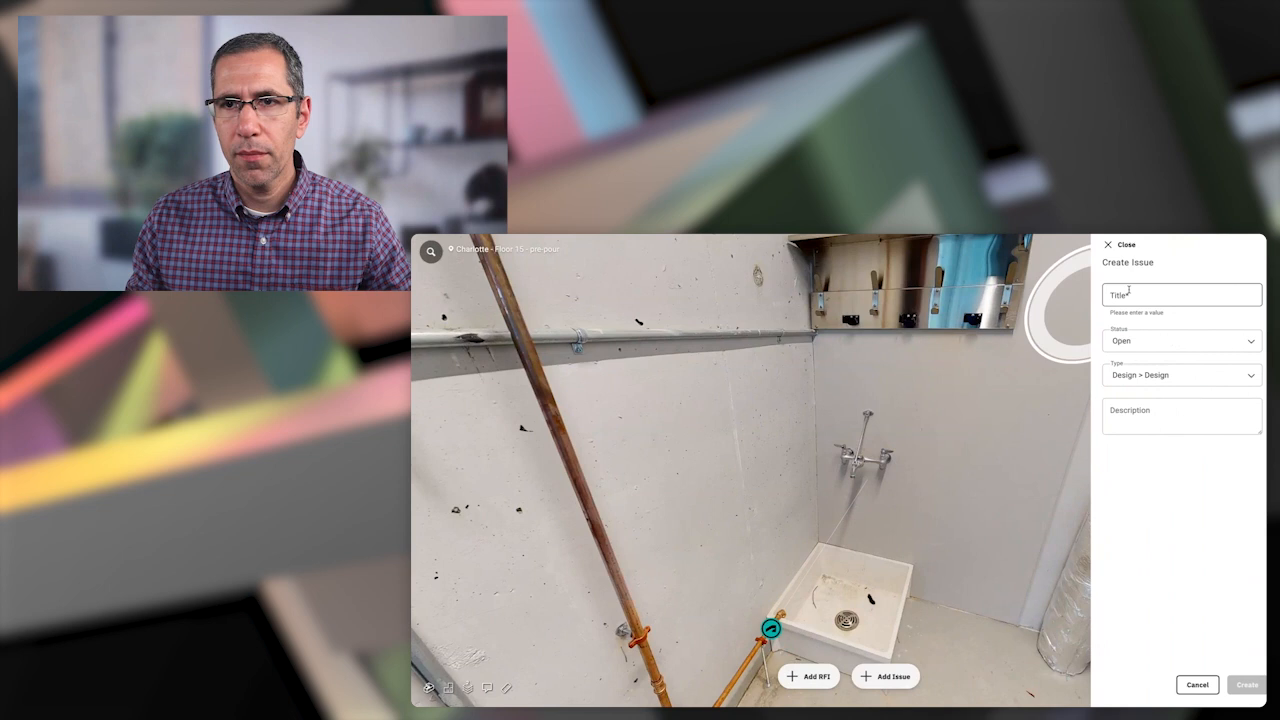
pyautogui.write('backsplash')
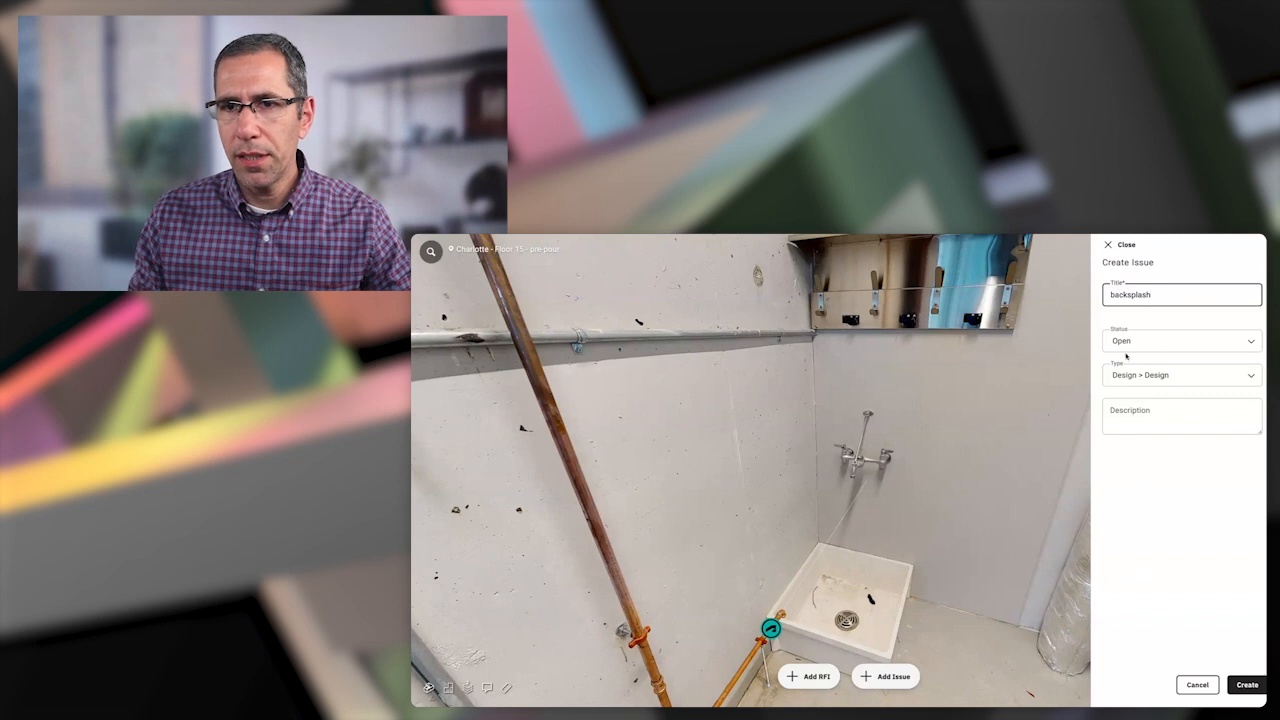
pyautogui.click(1180, 375)
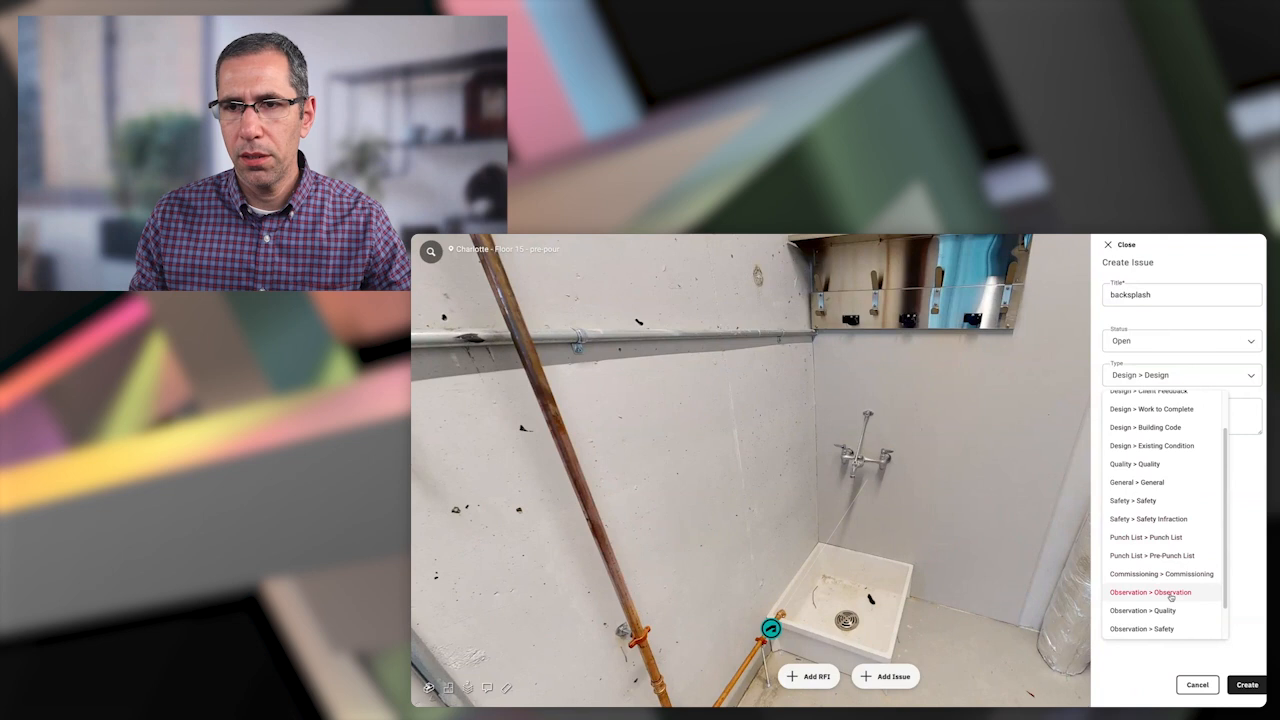
pyautogui.click(1150, 592)
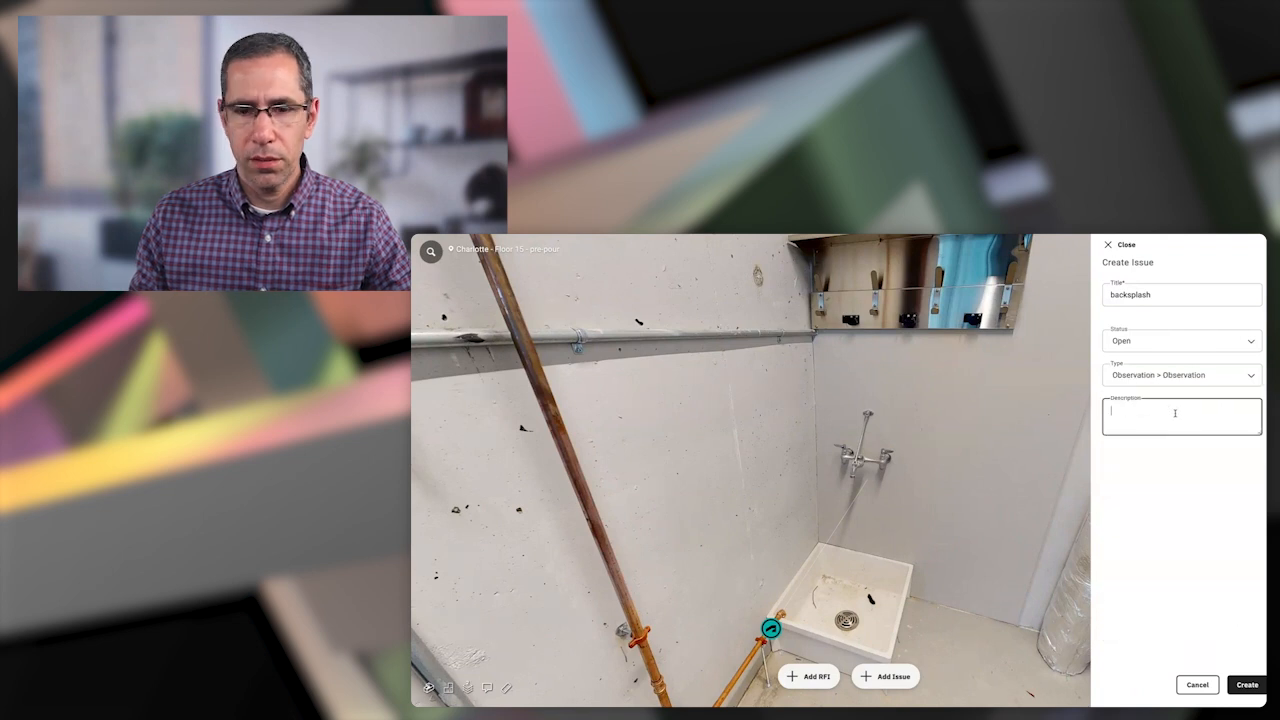
pyautogui.write('Install new backsplash')
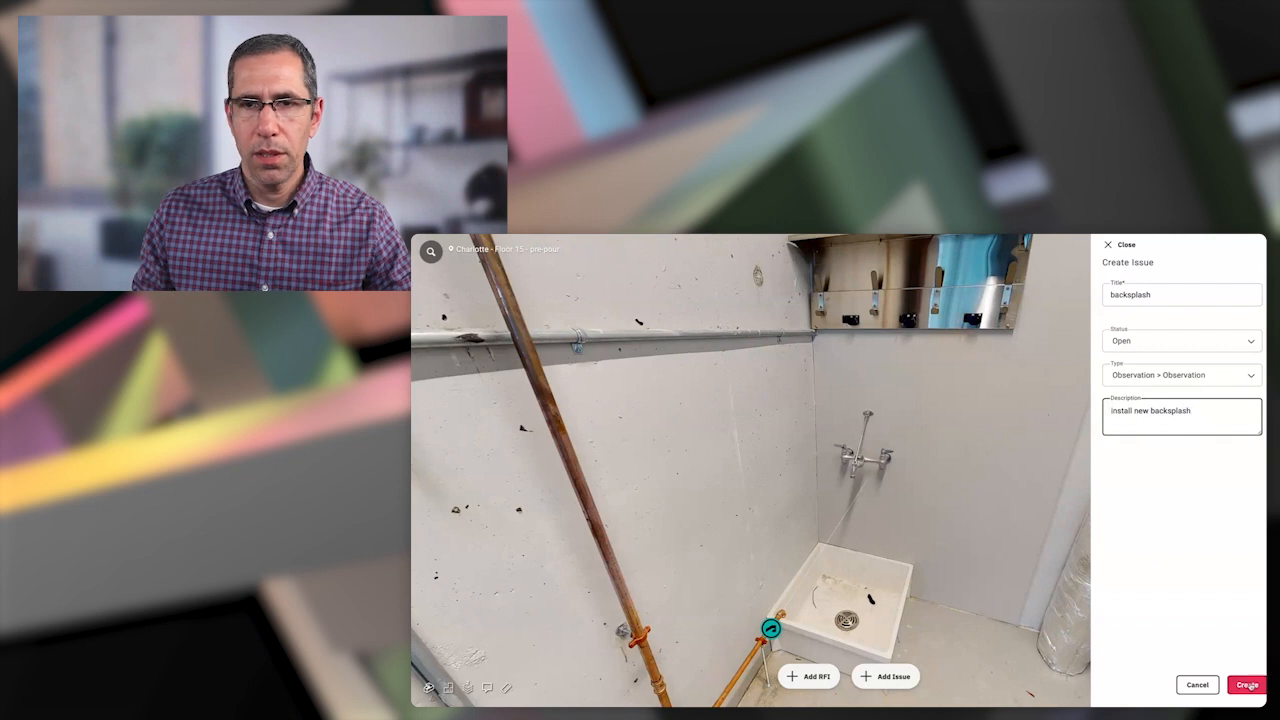
pyautogui.click(1246, 685)
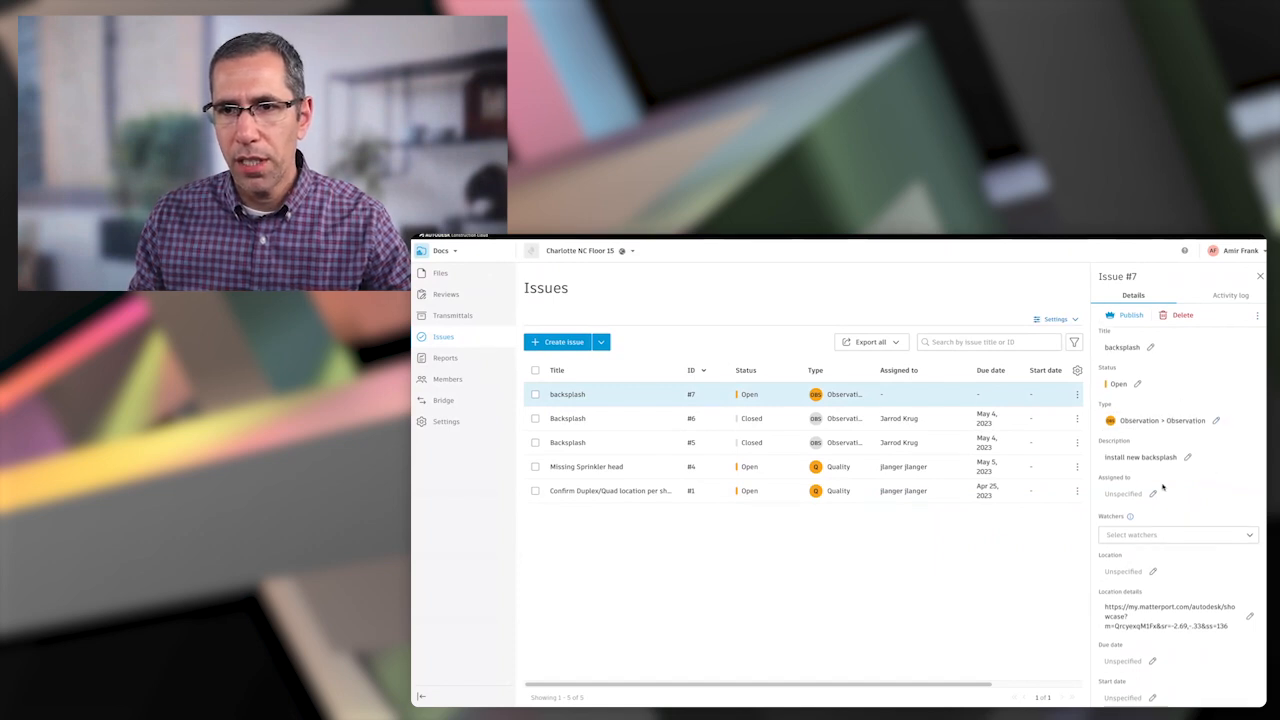
pyautogui.click(1178, 494)
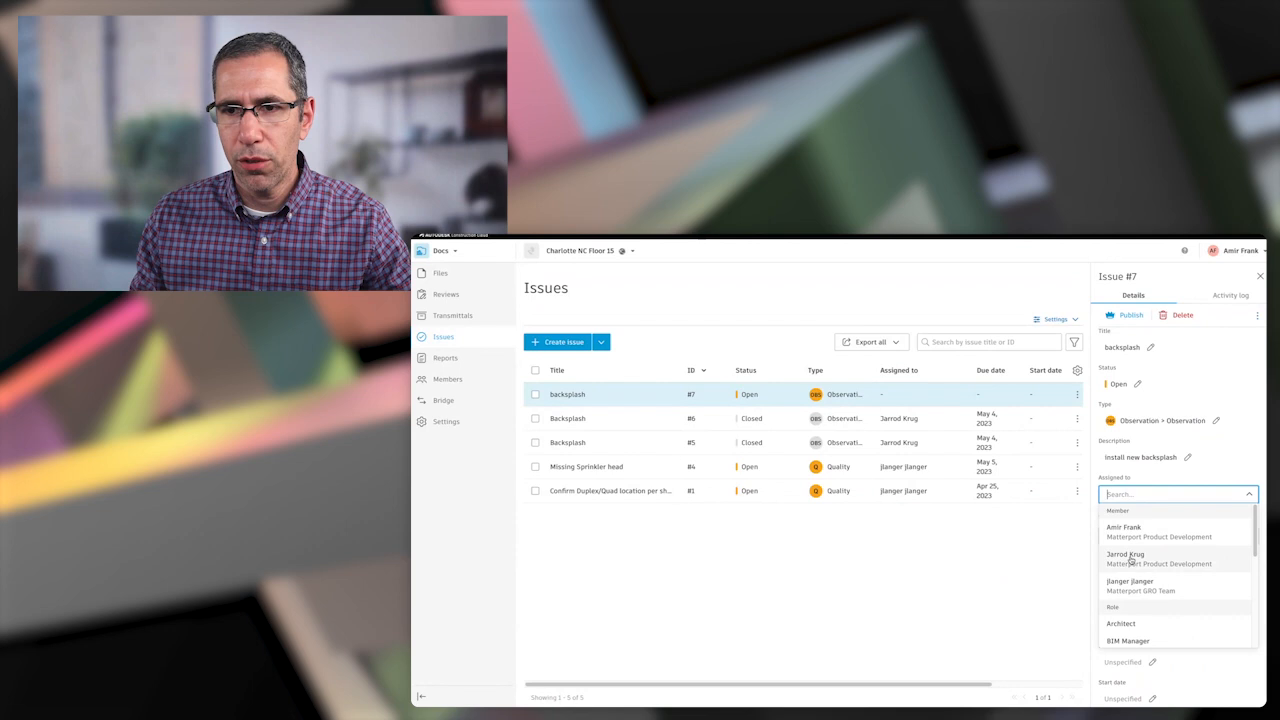
pyautogui.click(1130, 558)
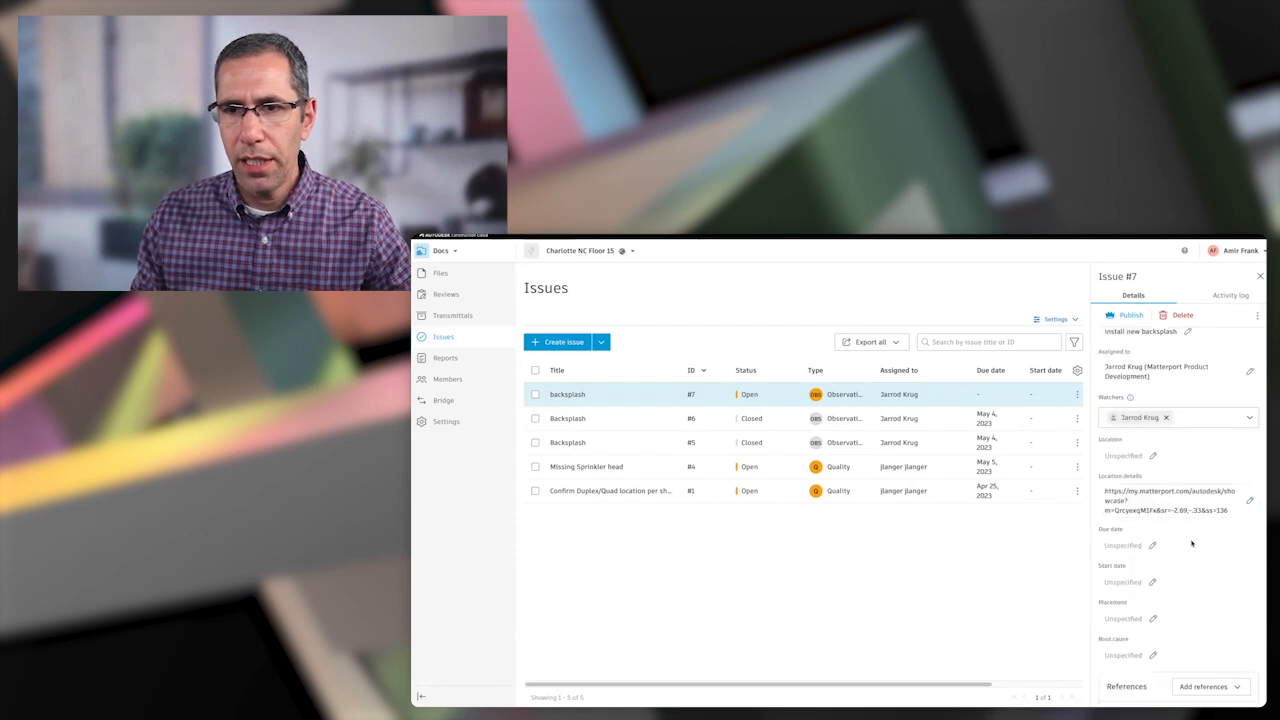
pyautogui.click(1123, 545)
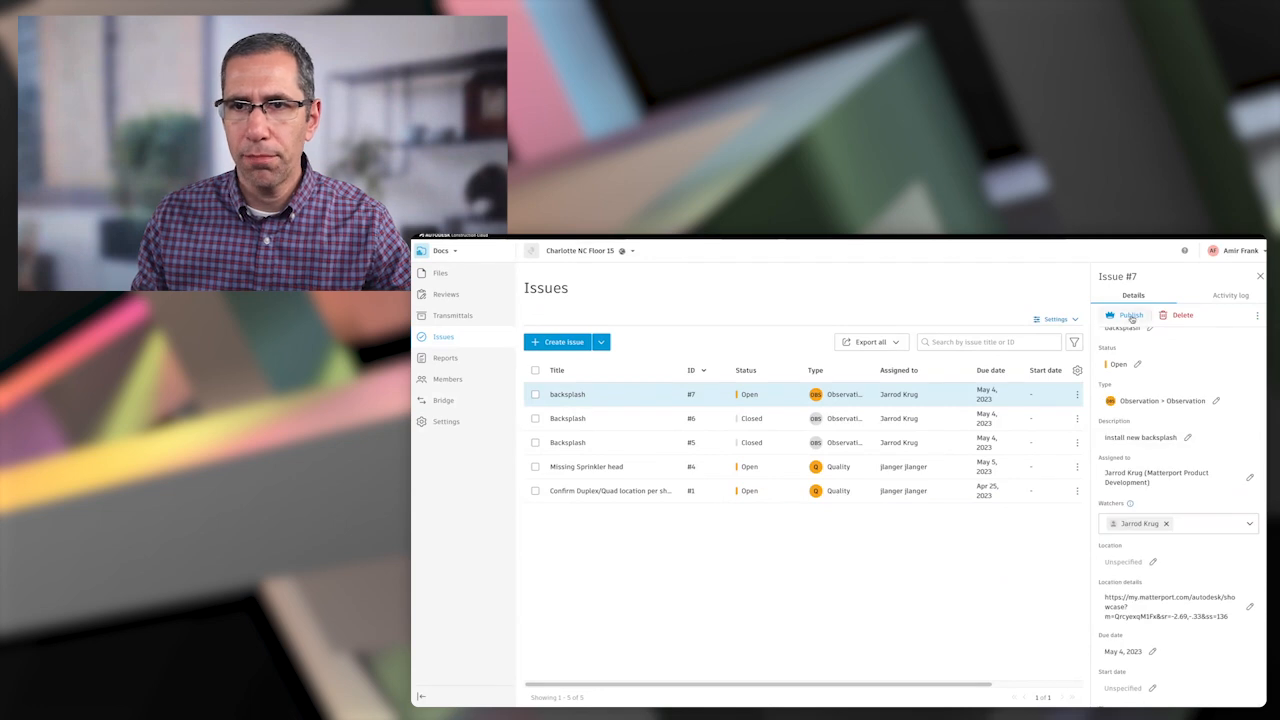
pyautogui.click(1127, 315)
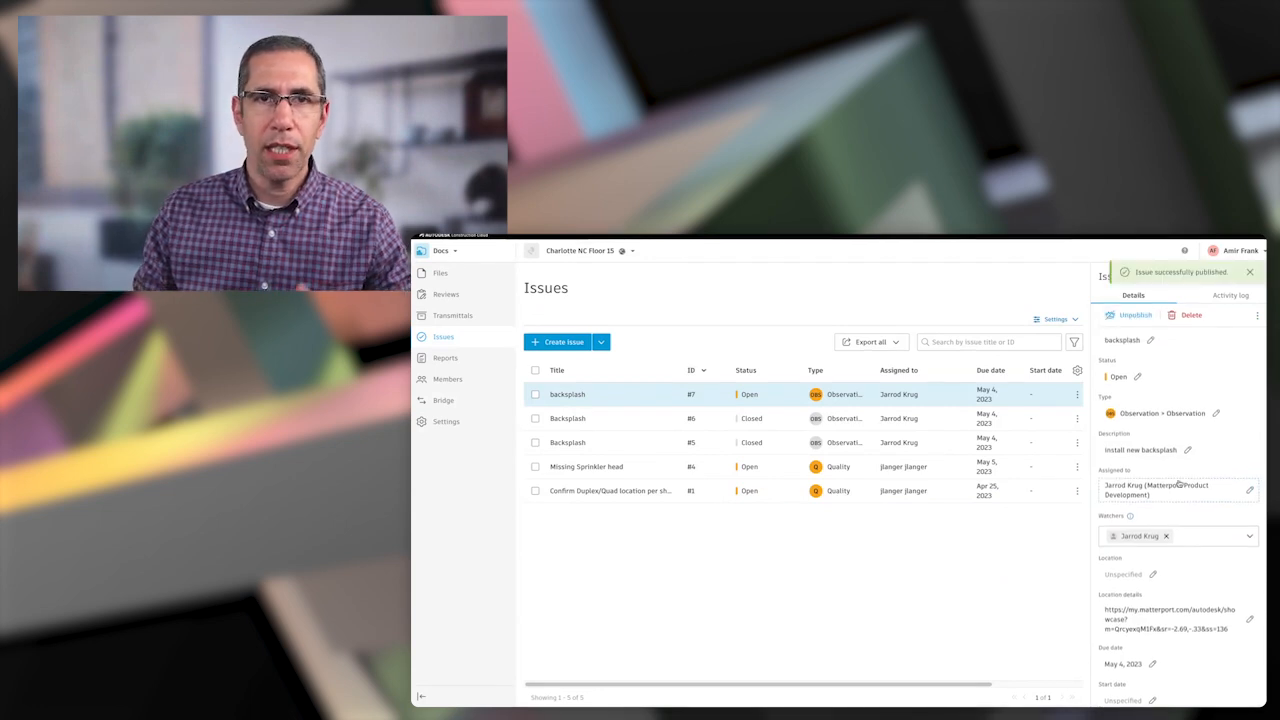
pyautogui.click(440, 272)
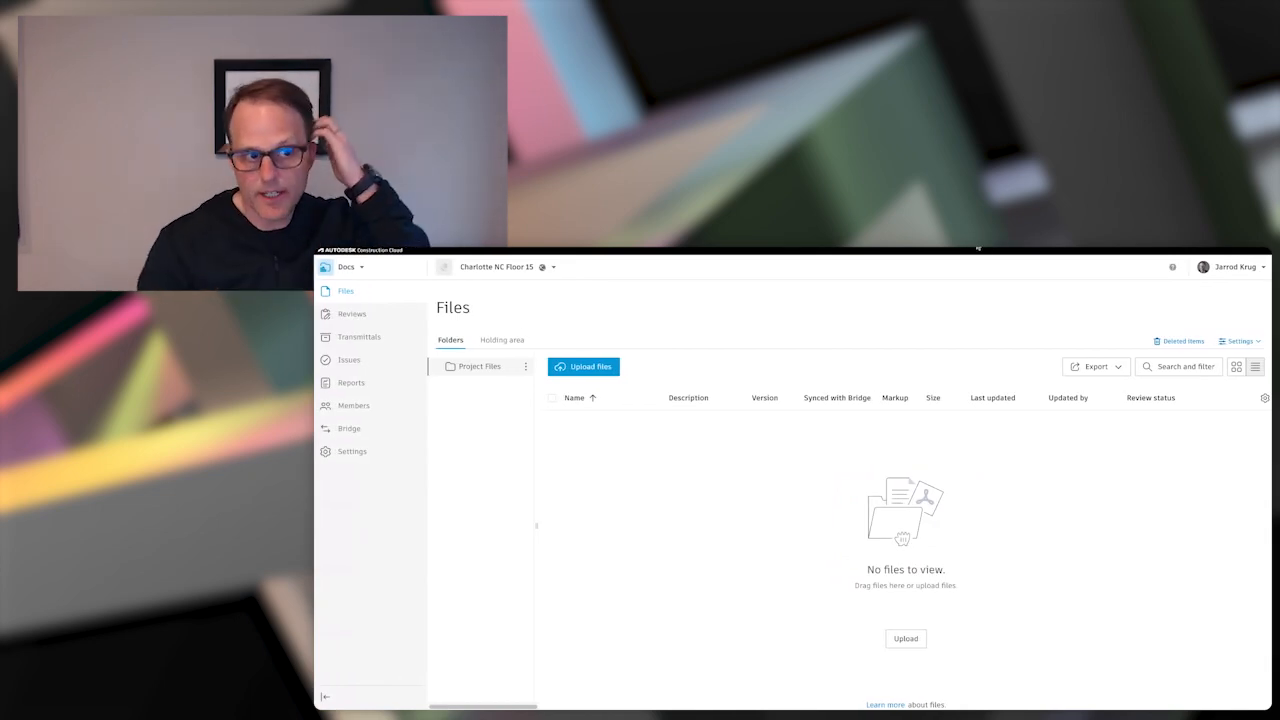
pyautogui.moveTo(1007, 370)
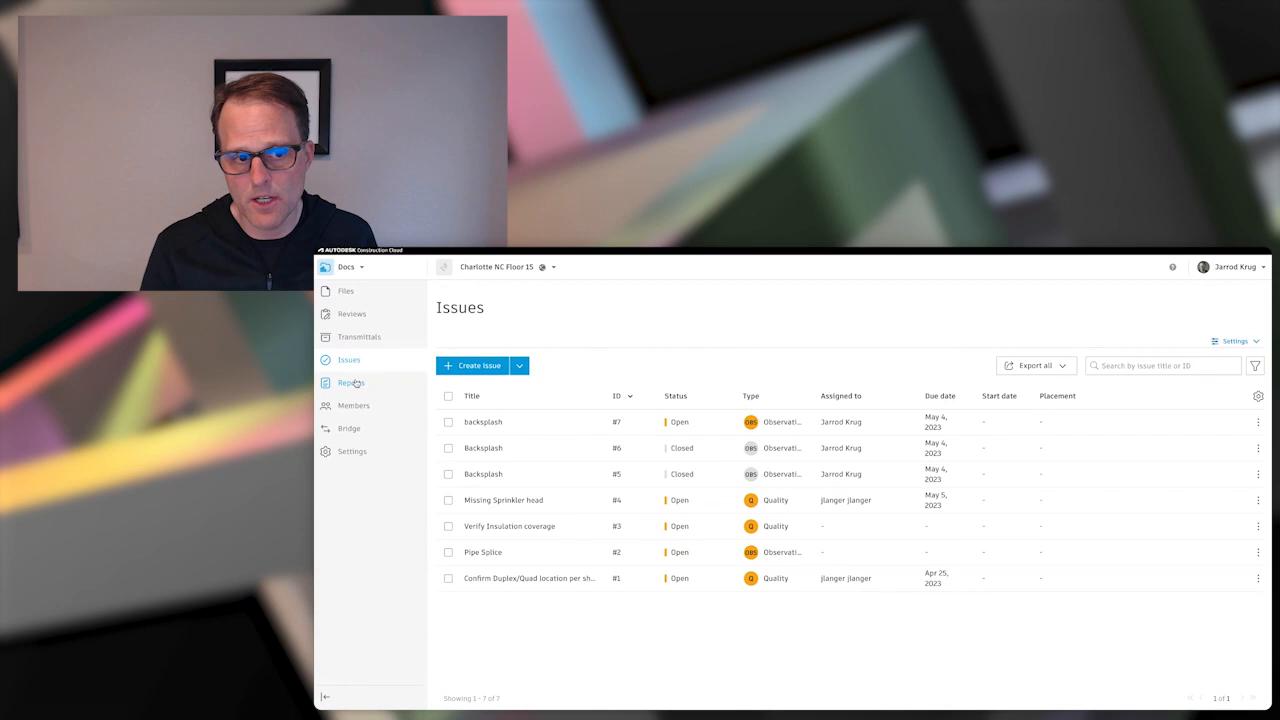
# Go to the project's Reports section after reviewing the issues list
pyautogui.click(351, 382)
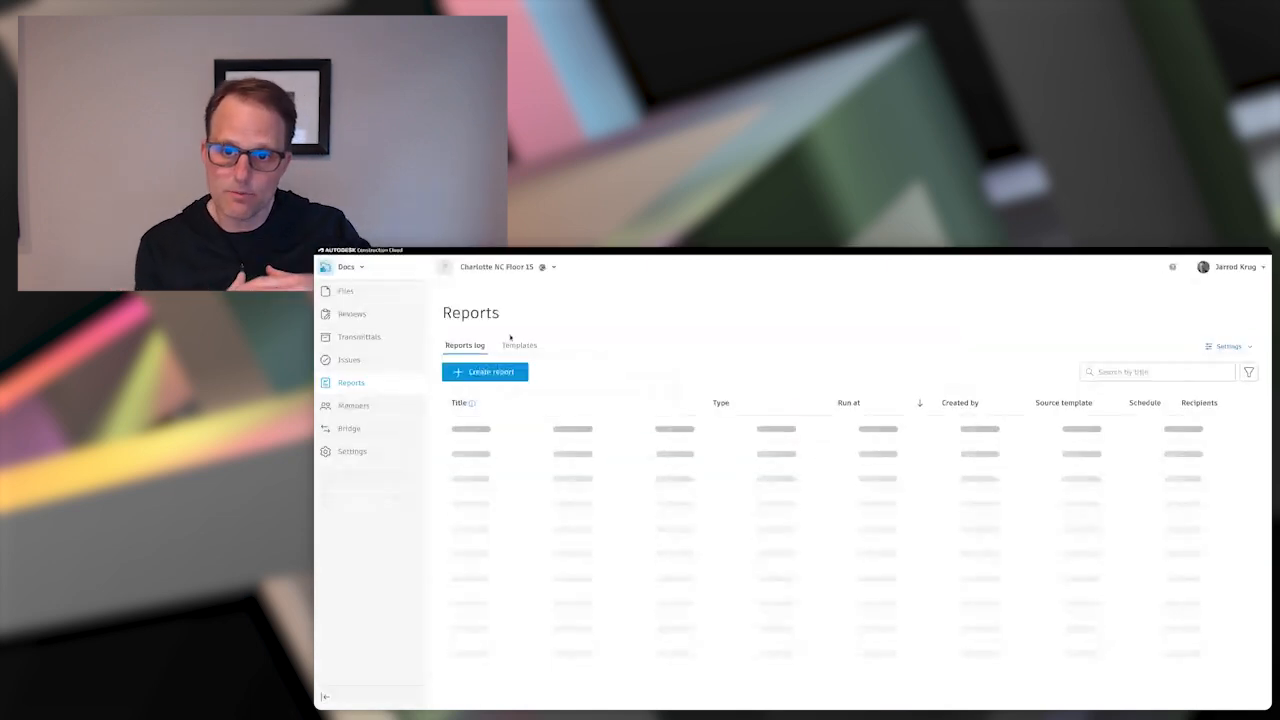
# Open the 'Issue detail - Matterport' template from the Reports Templates tab
pyautogui.click(519, 345)
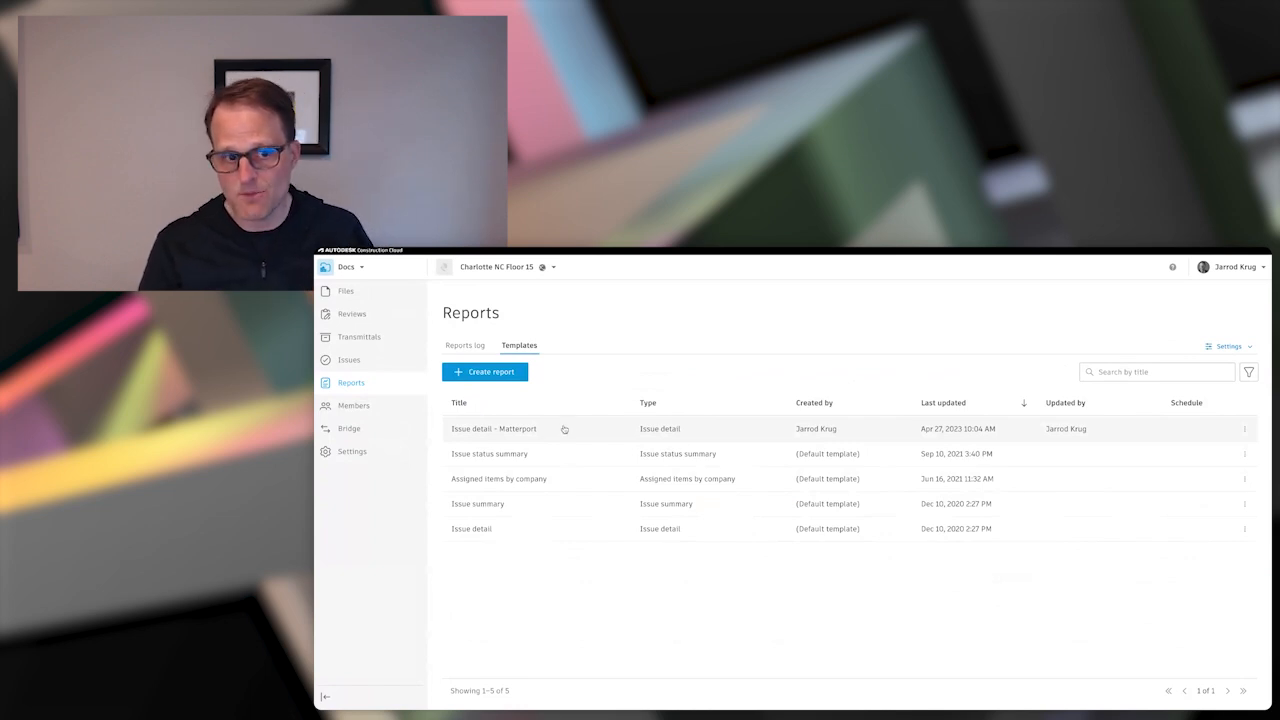
pyautogui.moveTo(516, 434)
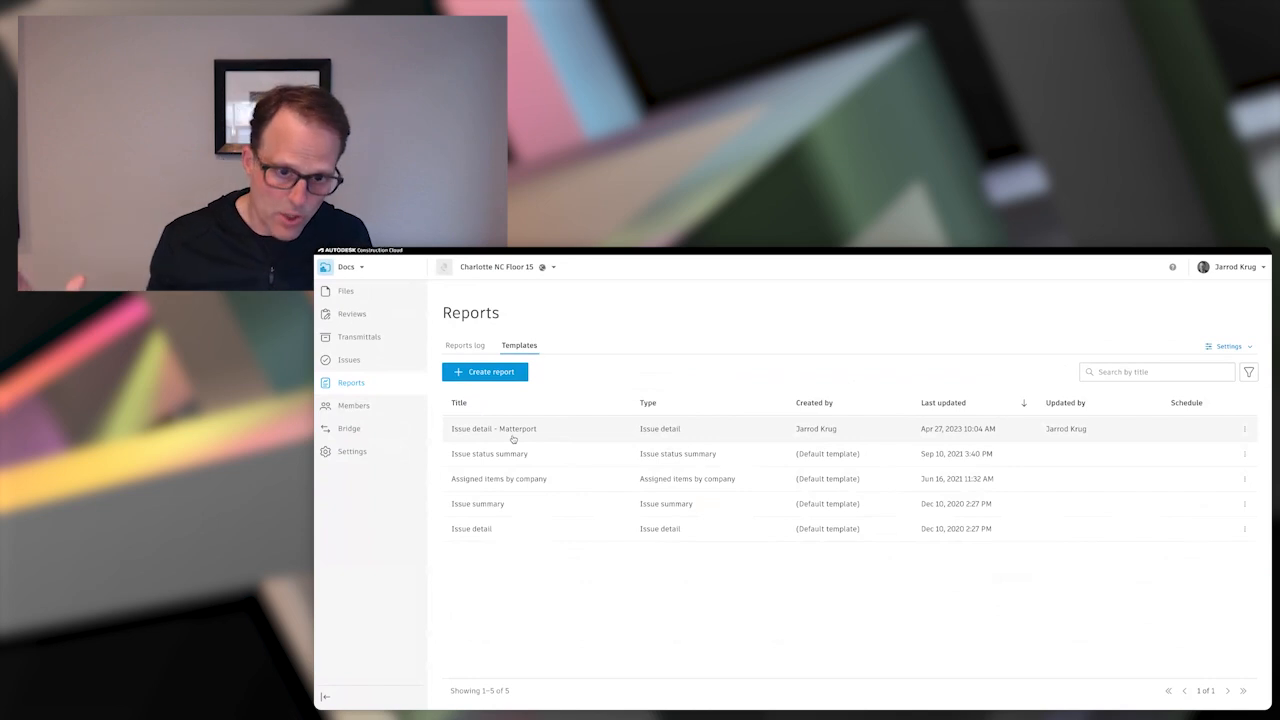
pyautogui.click(494, 428)
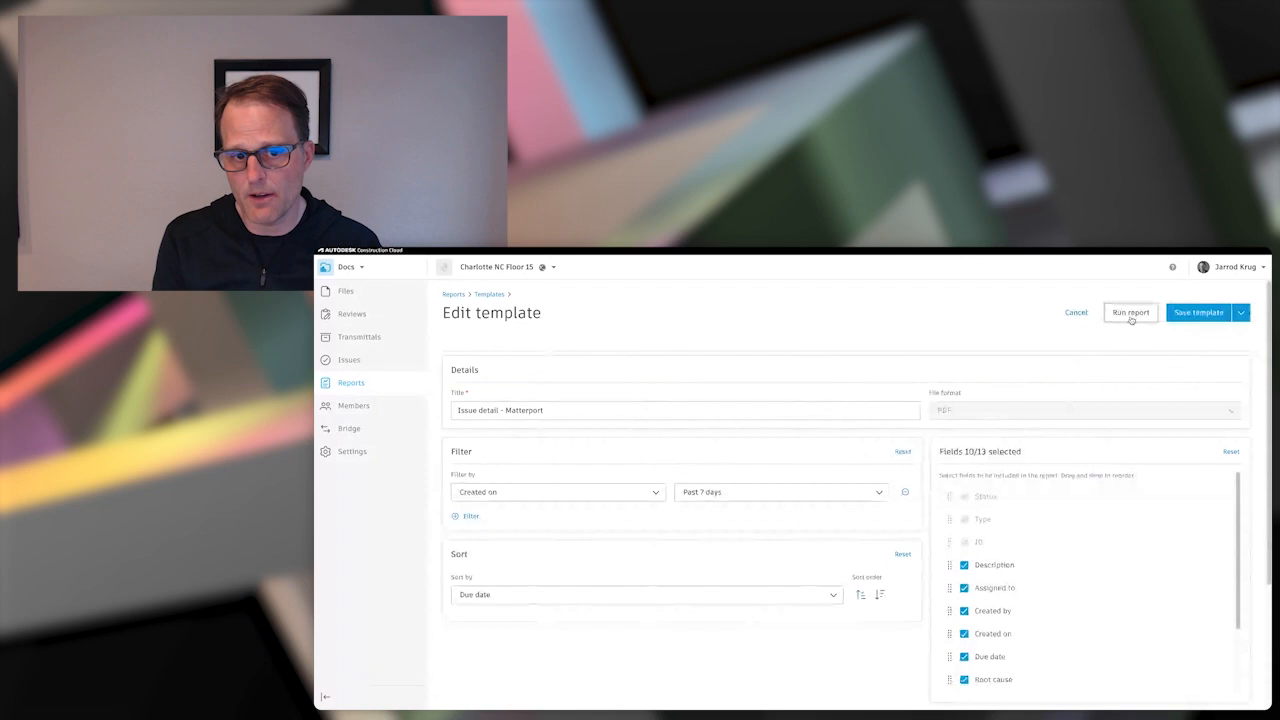
# Run the Issue detail - Matterport report and open the downloaded PDF
pyautogui.click(1130, 312)
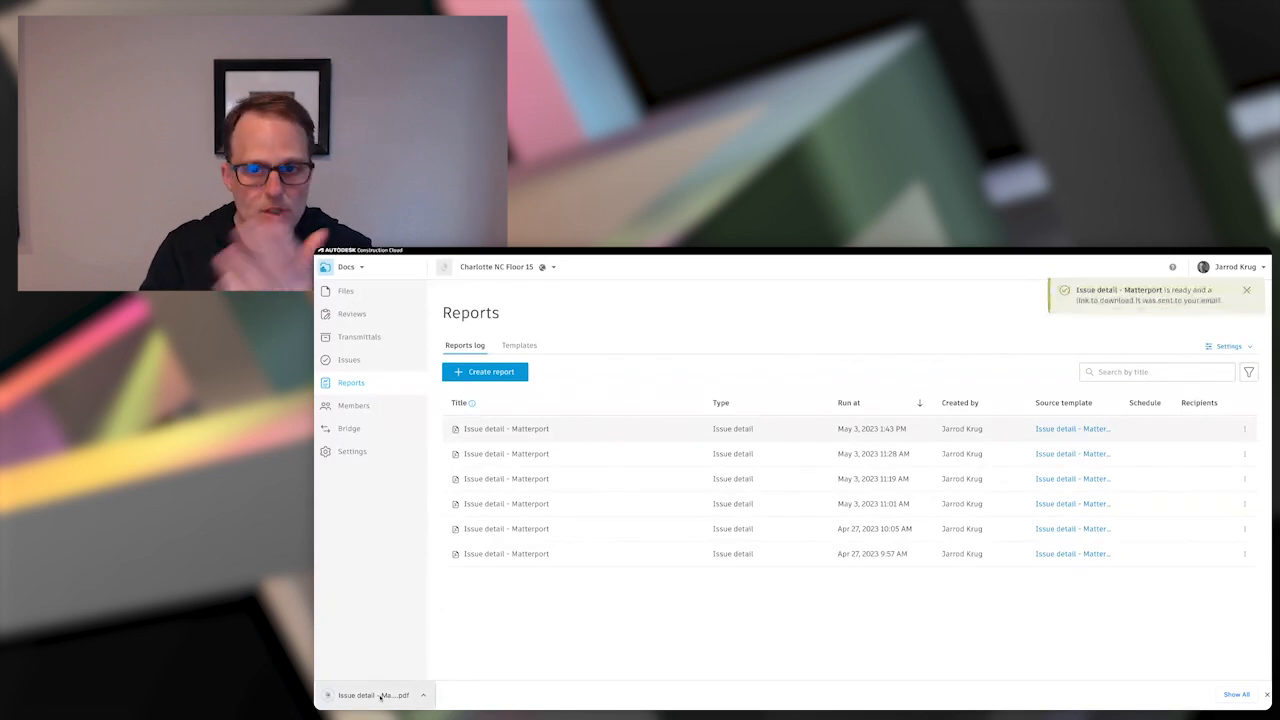
pyautogui.click(374, 695)
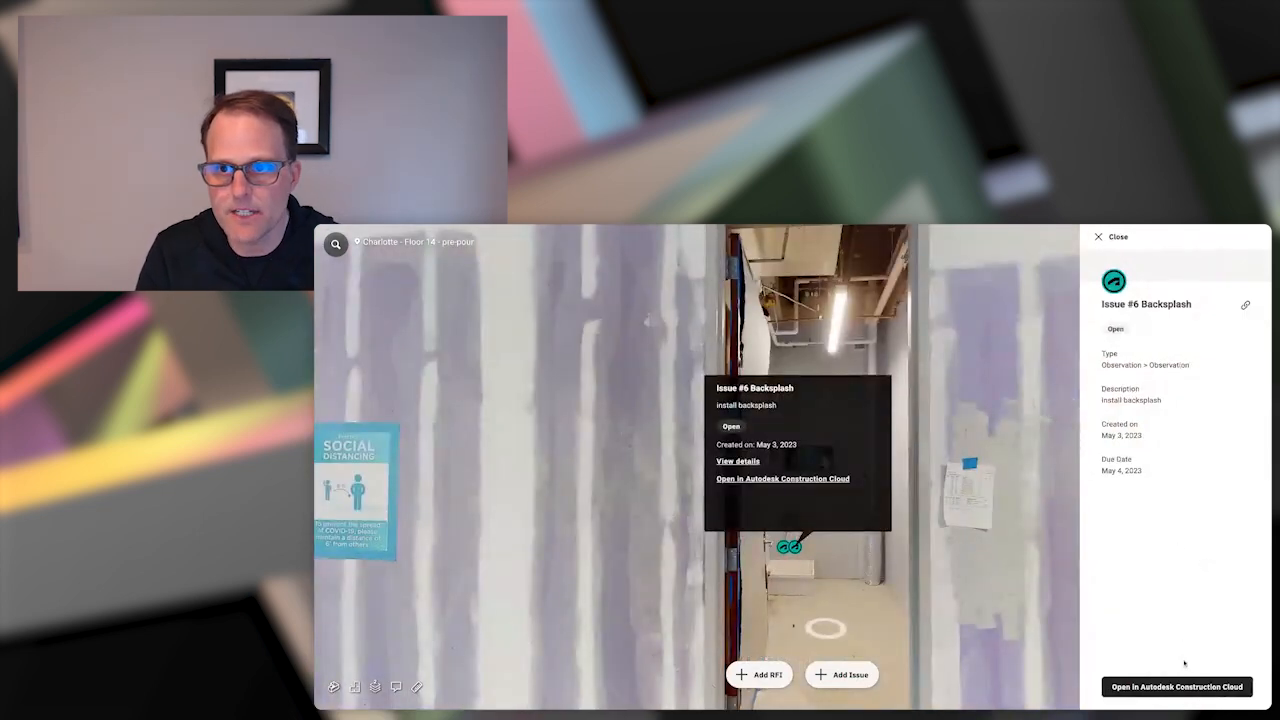
# Open Backsplash Issue #6 in Autodesk Construction Cloud from its Matterport tag
pyautogui.click(1176, 687)
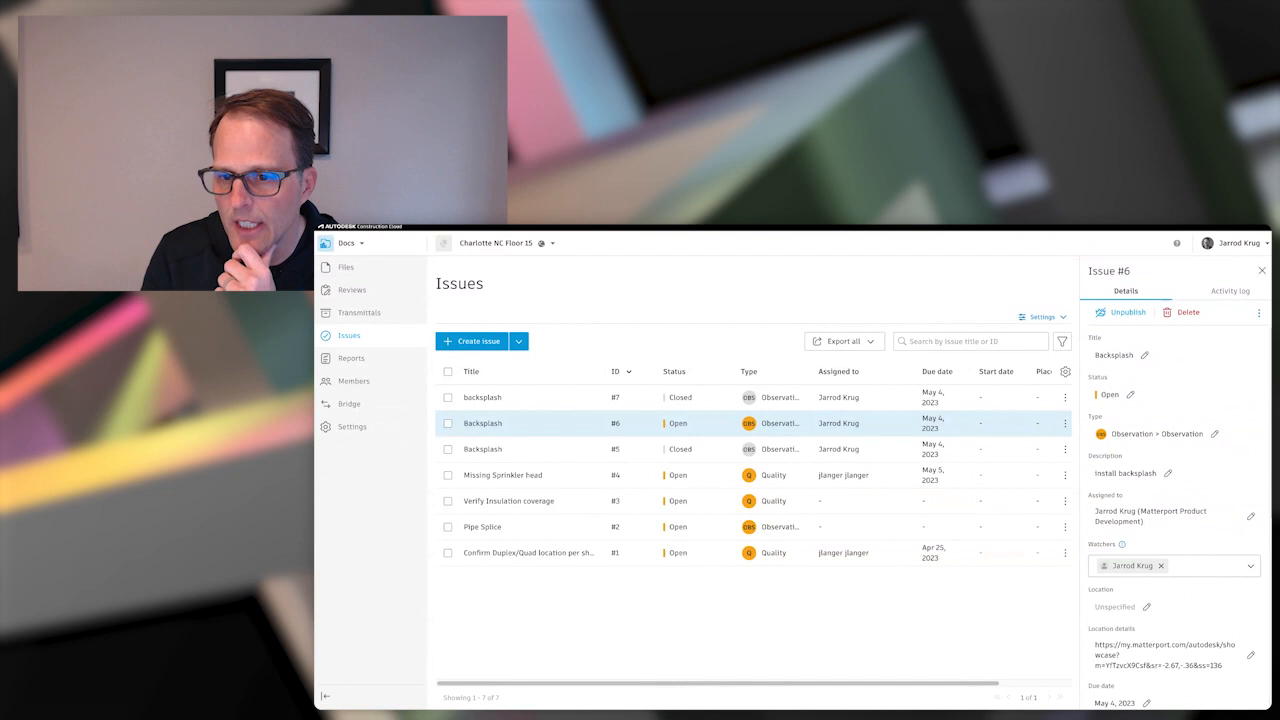
# Set Issue #6 Backsplash status to Closed
pyautogui.click(1173, 394)
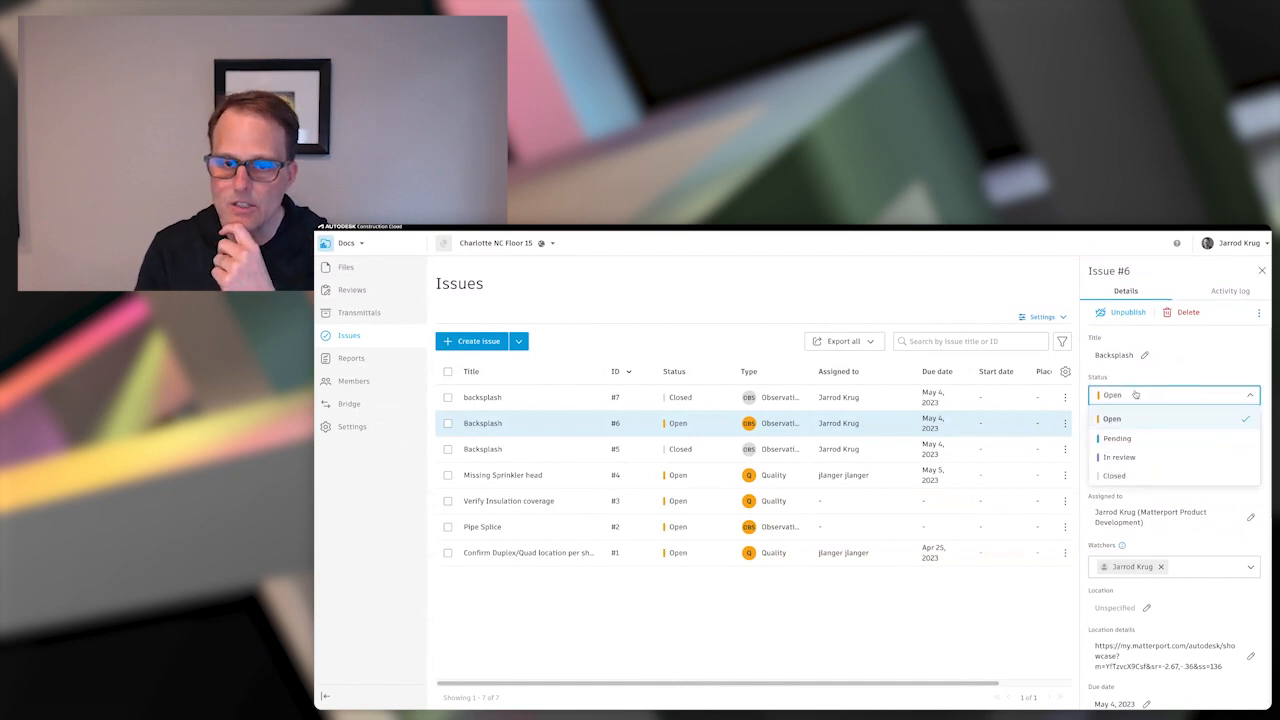
pyautogui.click(1114, 475)
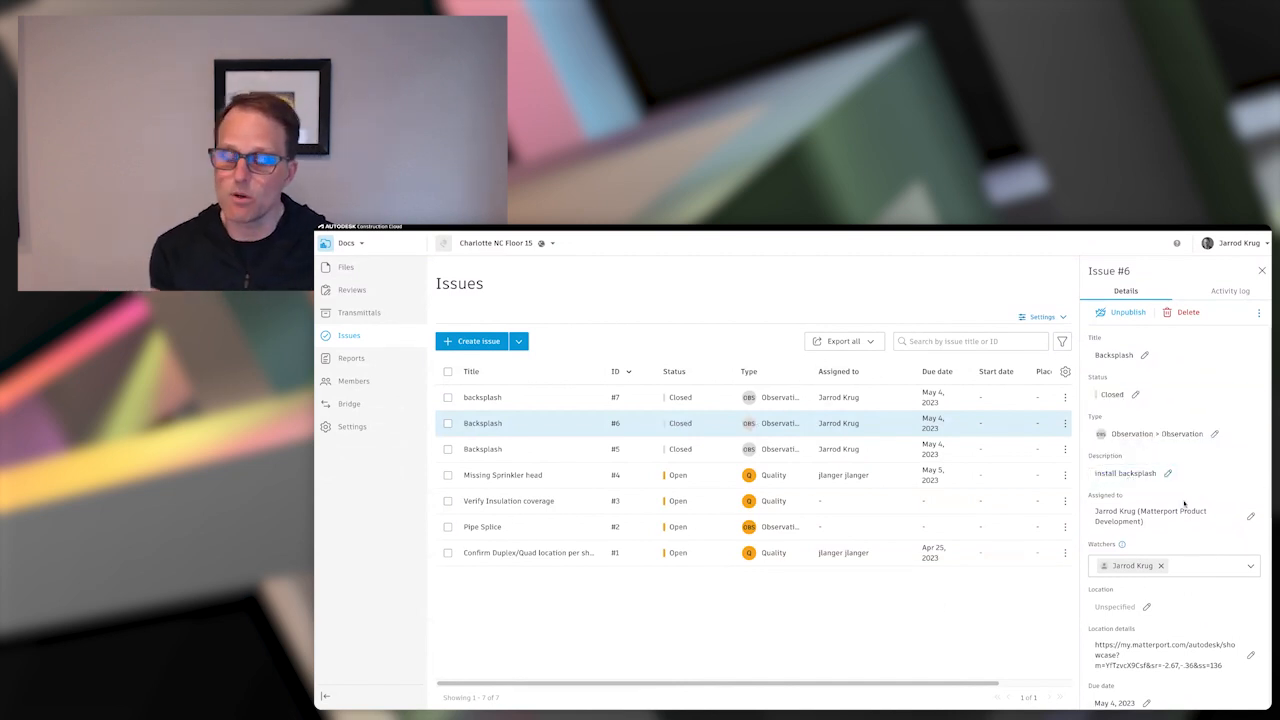